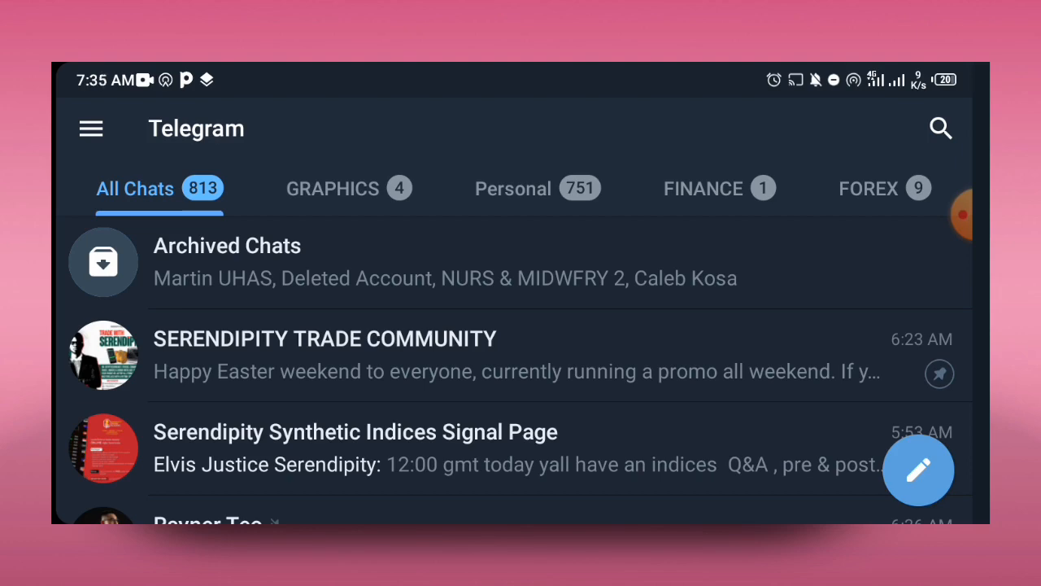
# - Browse the GRAPHICS, Personal, FINANCE and FOREX folder tabs, then return to all chats
pyautogui.click(332, 188)
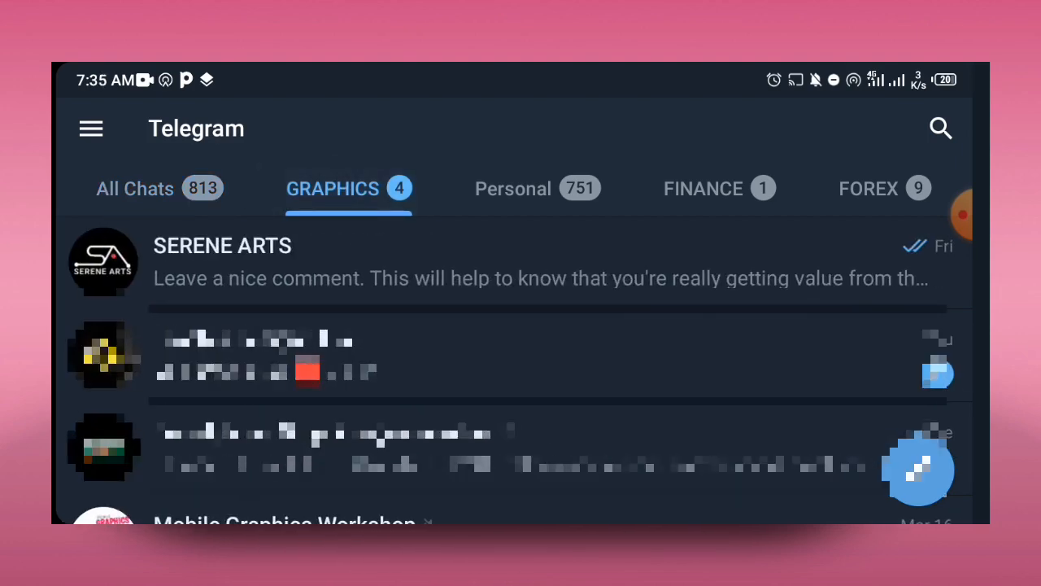
pyautogui.click(512, 188)
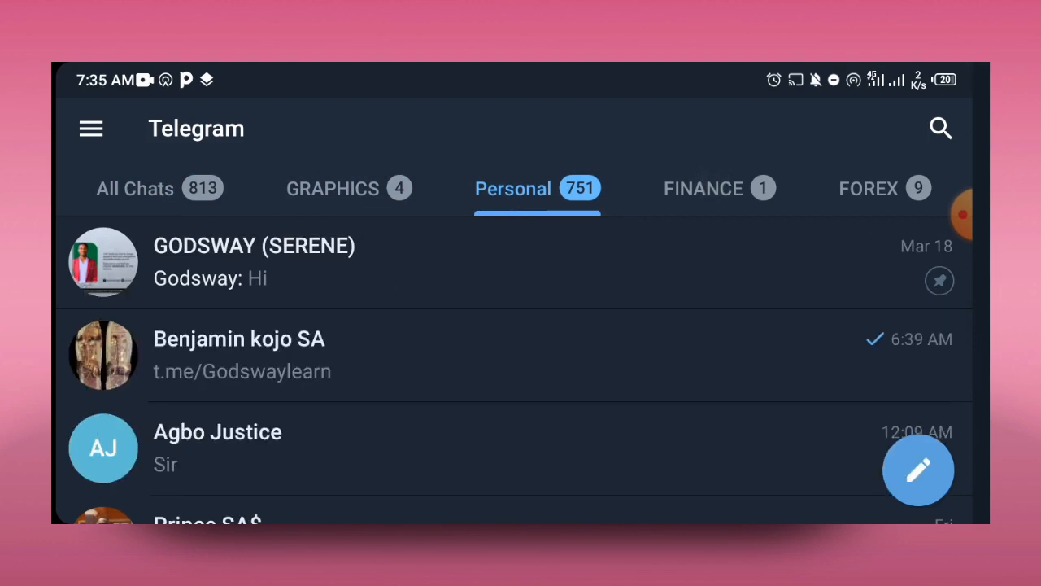
pyautogui.click(720, 188)
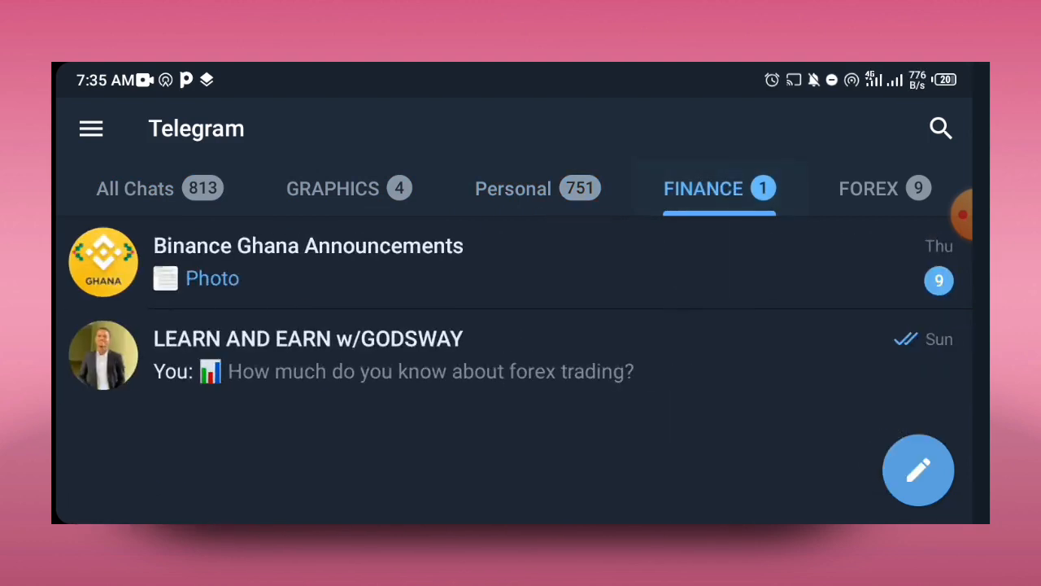
pyautogui.click(868, 188)
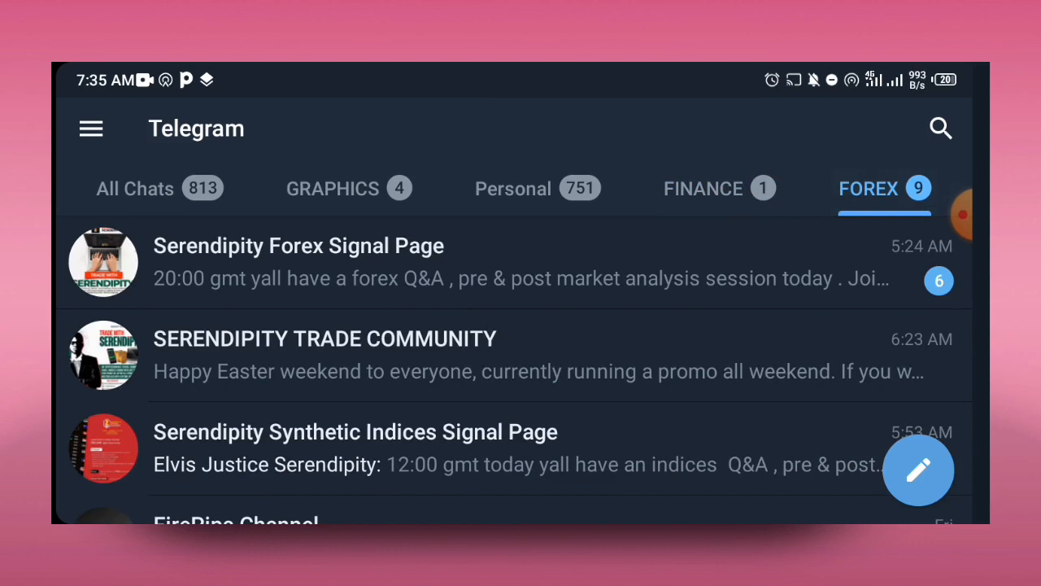
pyautogui.click(702, 188)
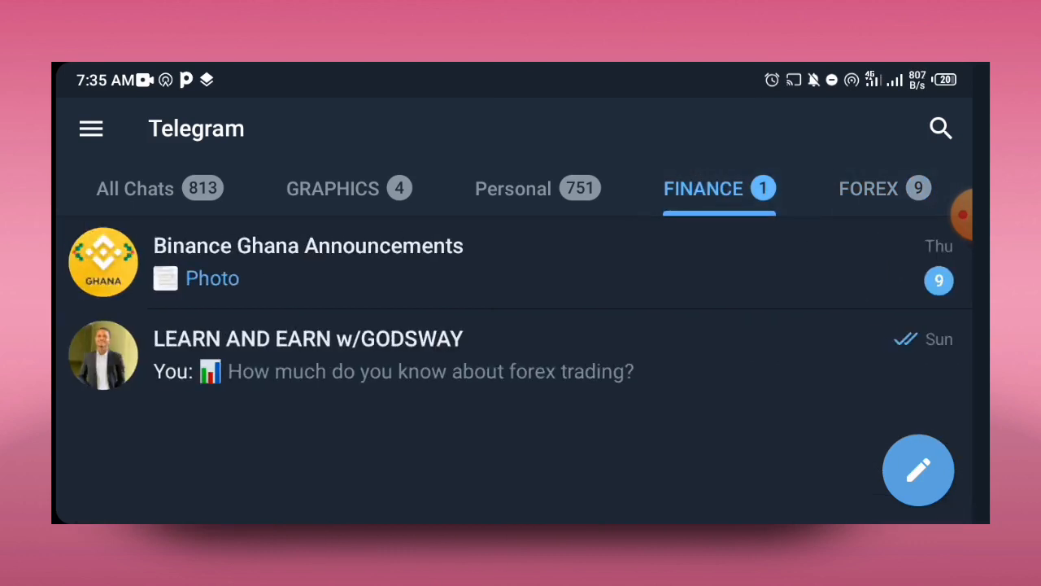
pyautogui.click(513, 188)
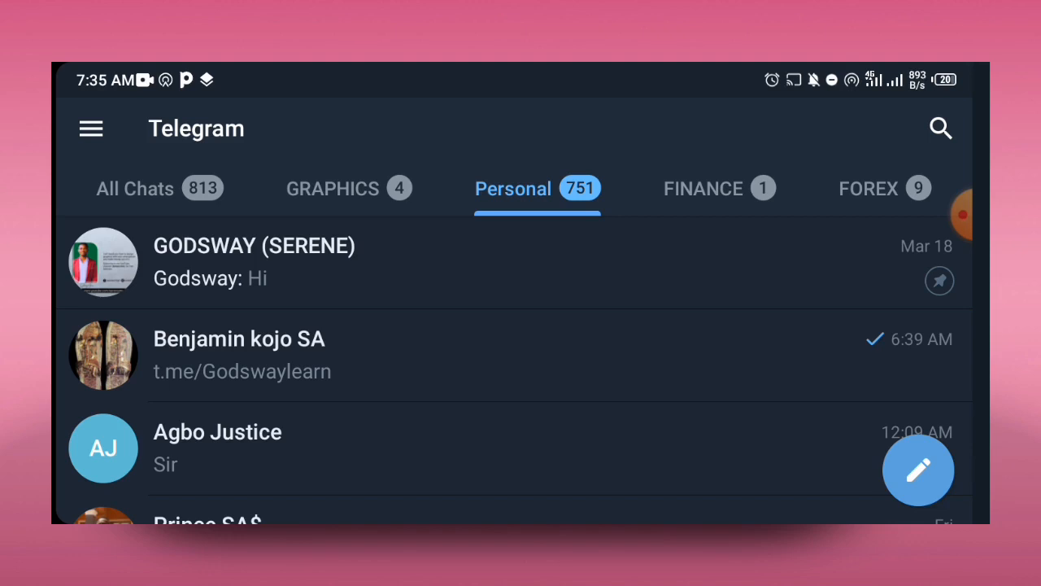
pyautogui.click(332, 188)
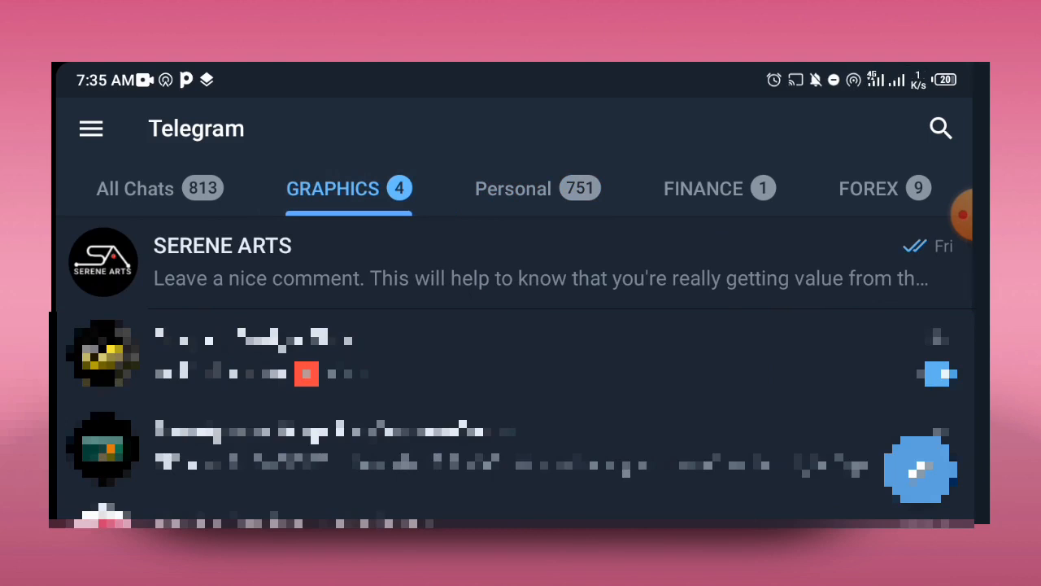
pyautogui.click(512, 188)
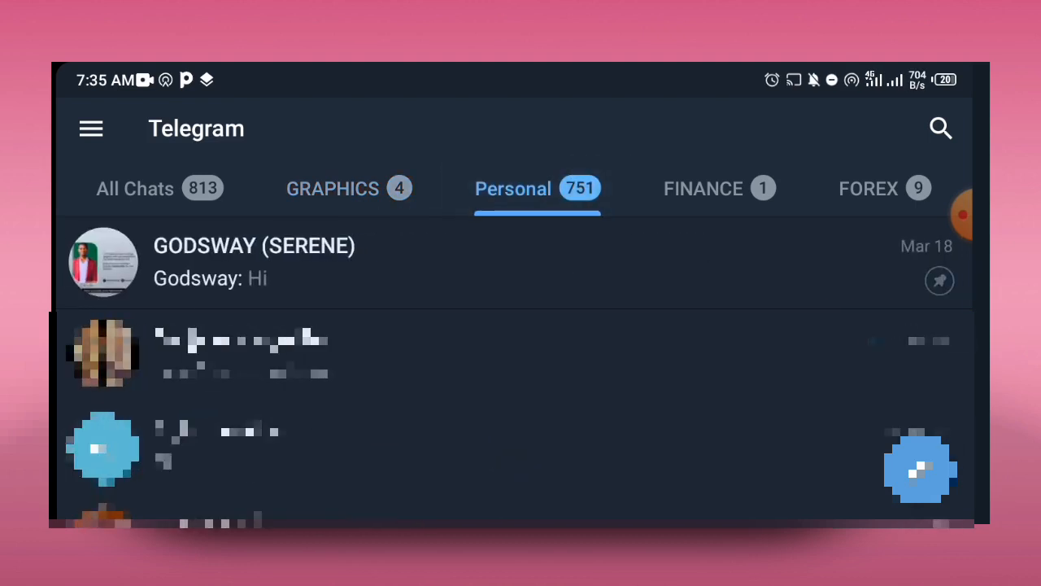
pyautogui.click(868, 188)
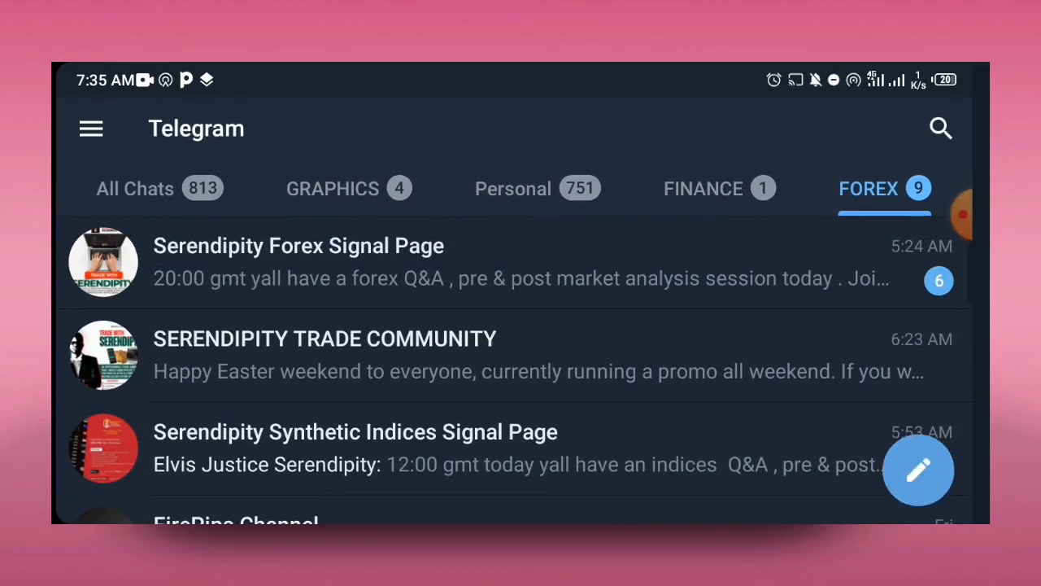
pyautogui.click(703, 188)
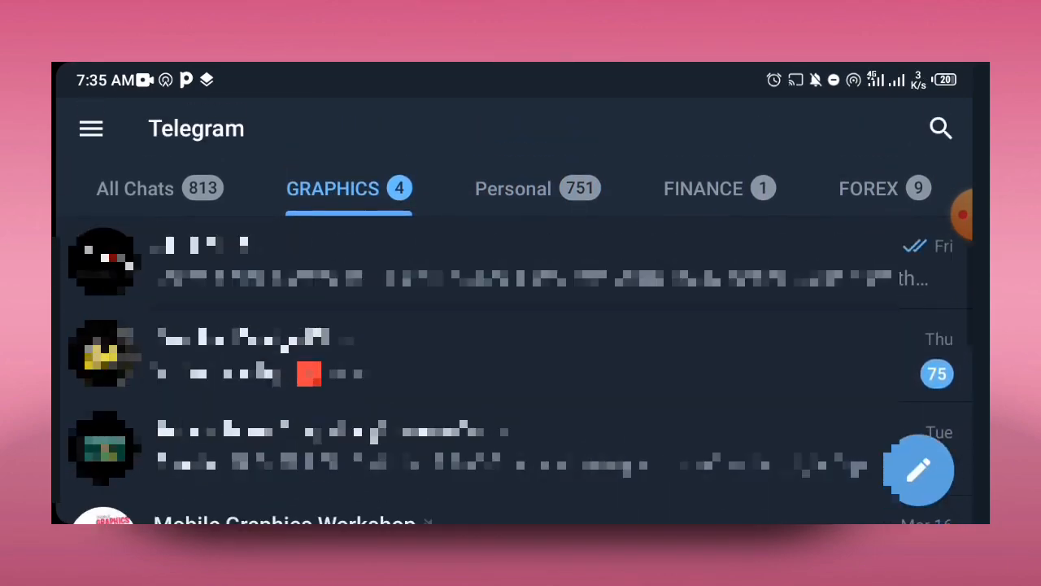
pyautogui.click(135, 188)
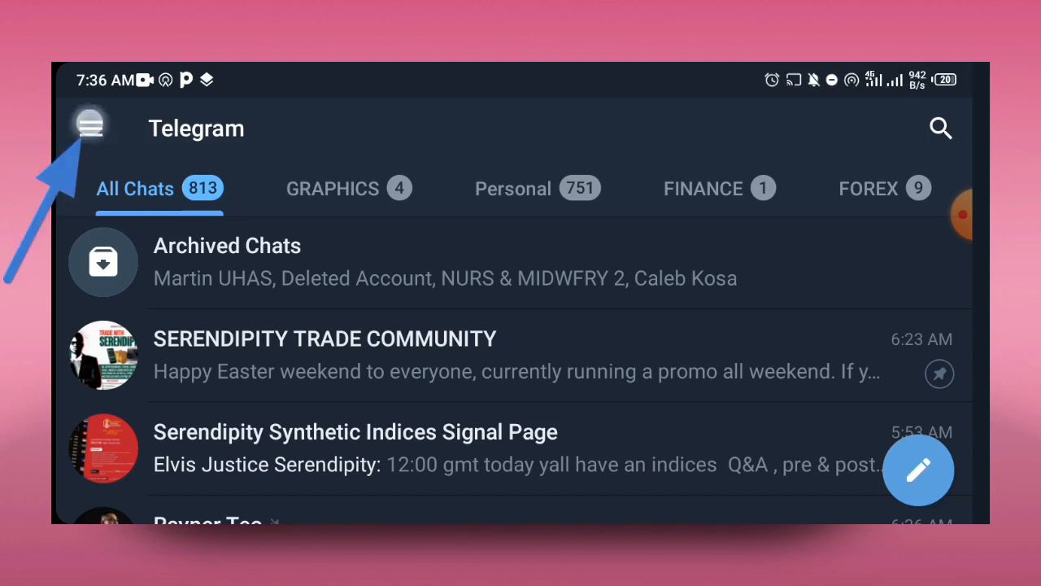
# - Go to Settings > Folders from the main navigation menu
pyautogui.click(89, 128)
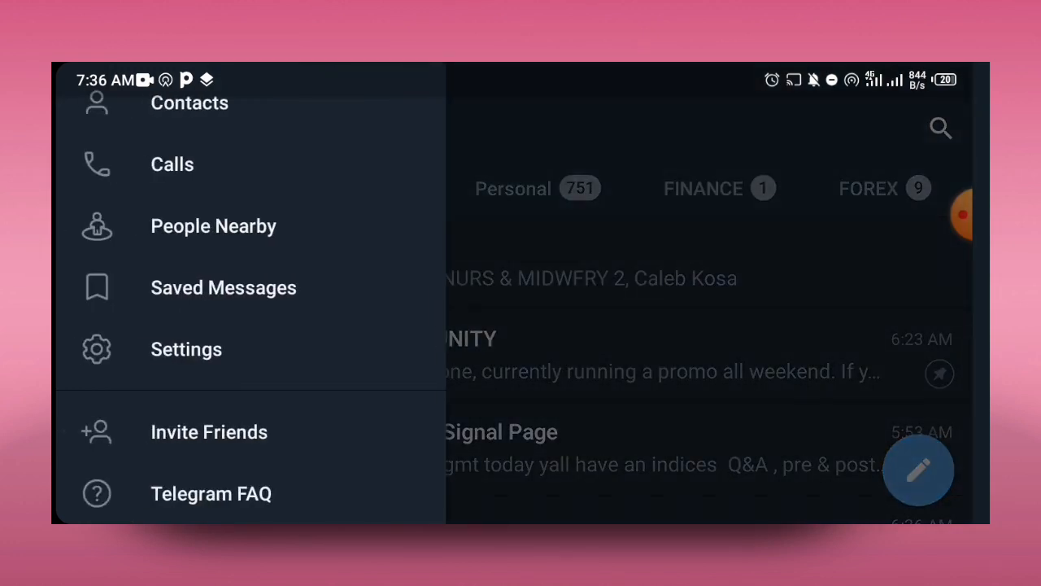
pyautogui.click(407, 178)
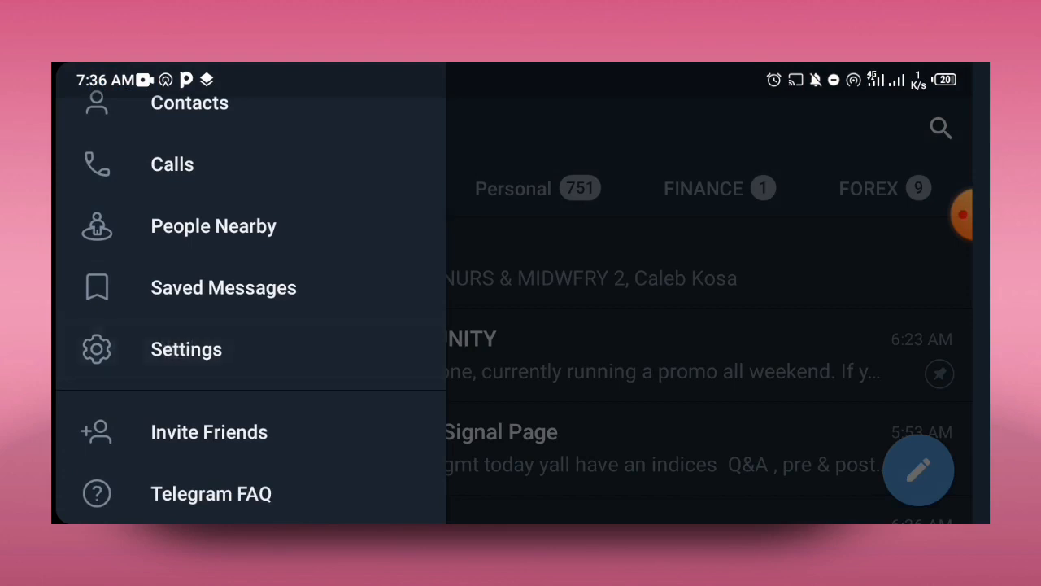
pyautogui.click(185, 349)
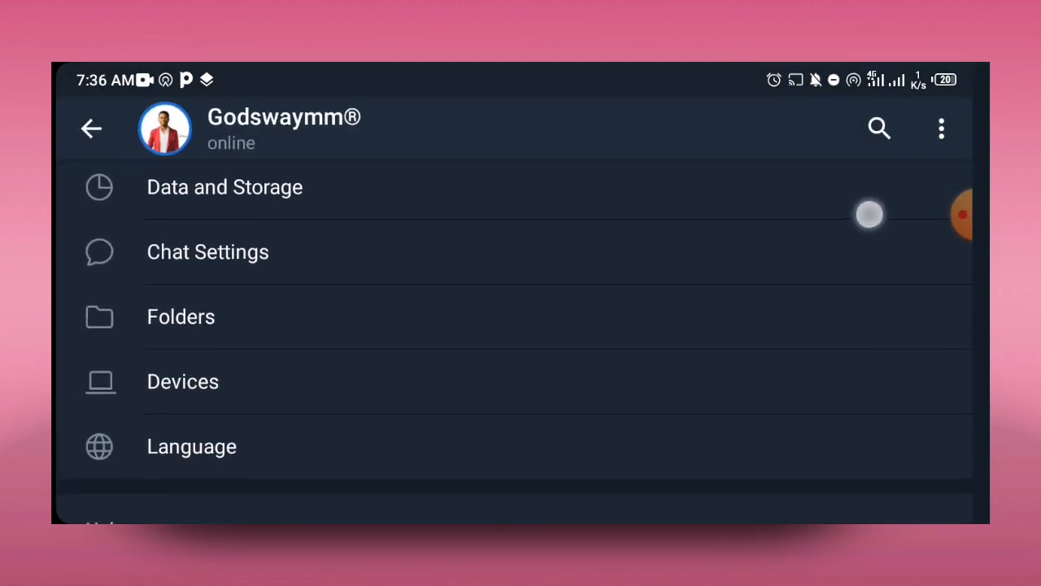
pyautogui.click(181, 316)
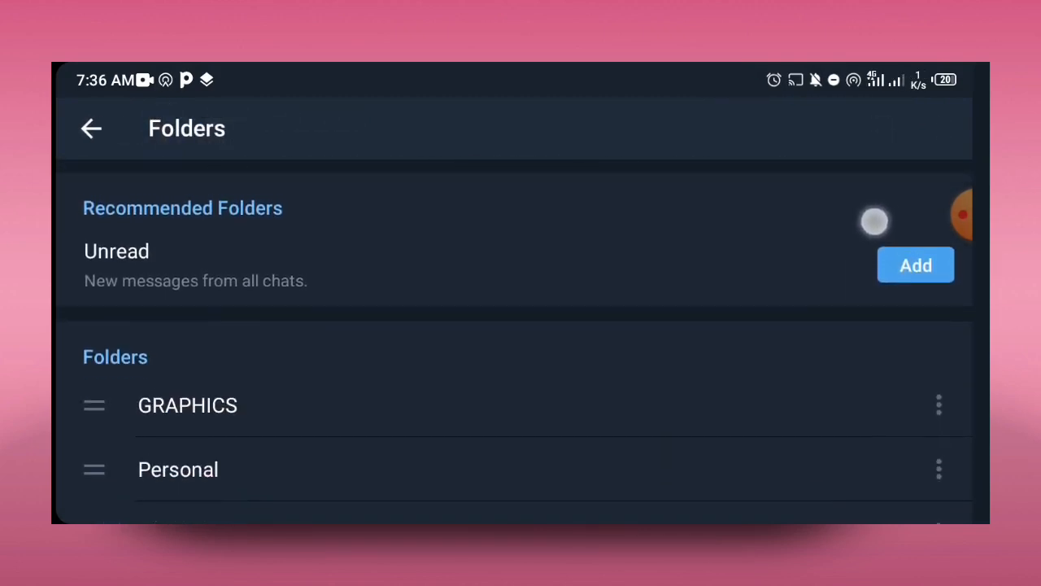
# - Scroll down the Folders settings page to reach Create New Folder
pyautogui.scroll(-3)
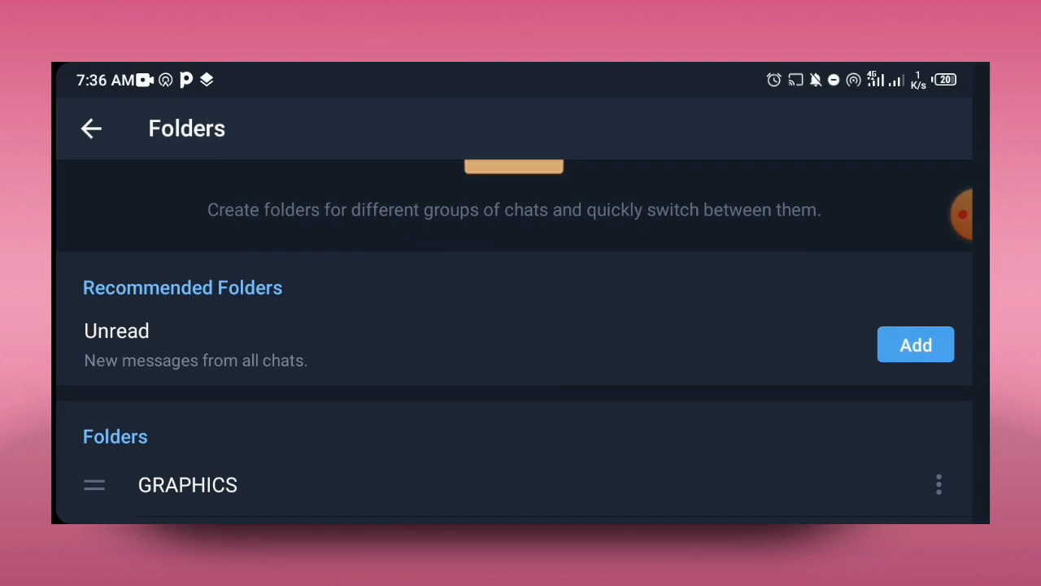
pyautogui.scroll(-3)
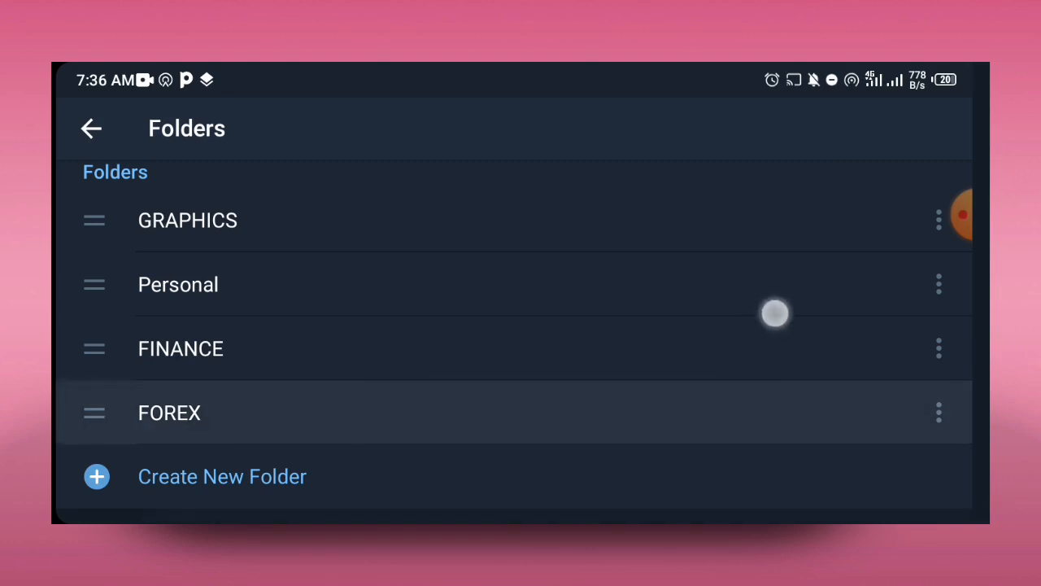
pyautogui.scroll(-3)
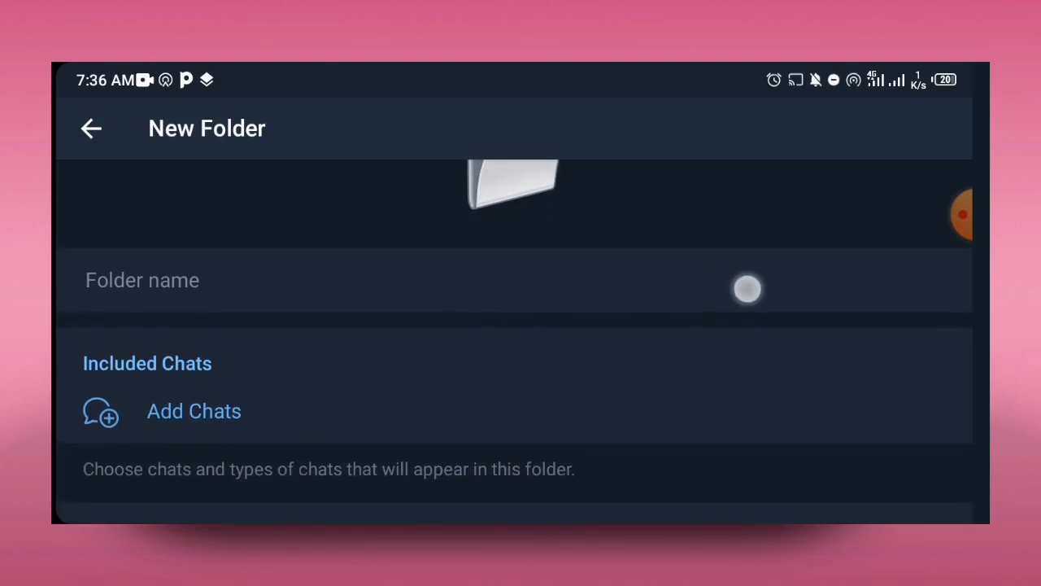
# - Enter YOUTUBE as the new folder's name
pyautogui.click(325, 280)
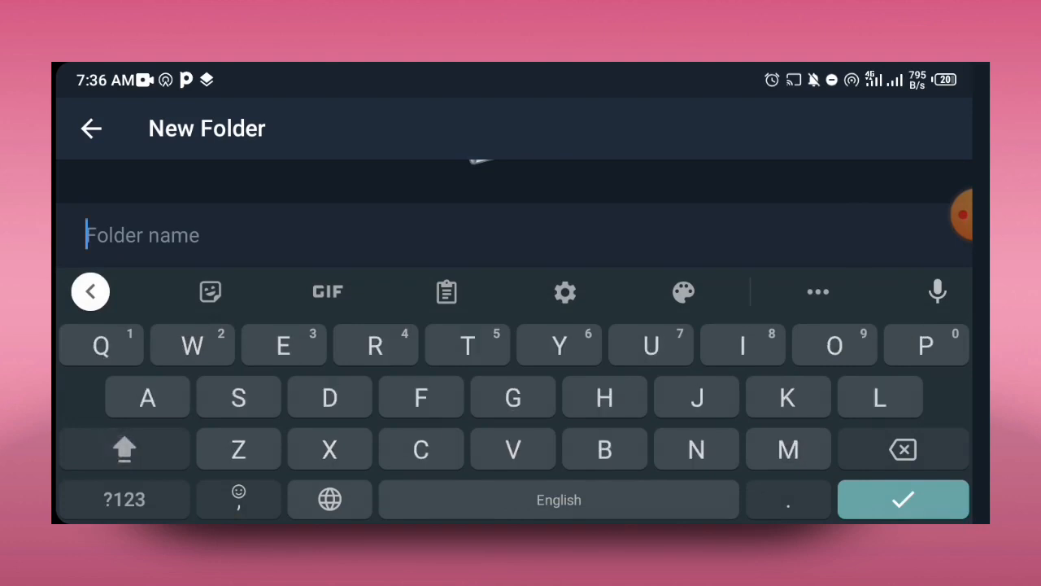
pyautogui.write('YOUTUBE')
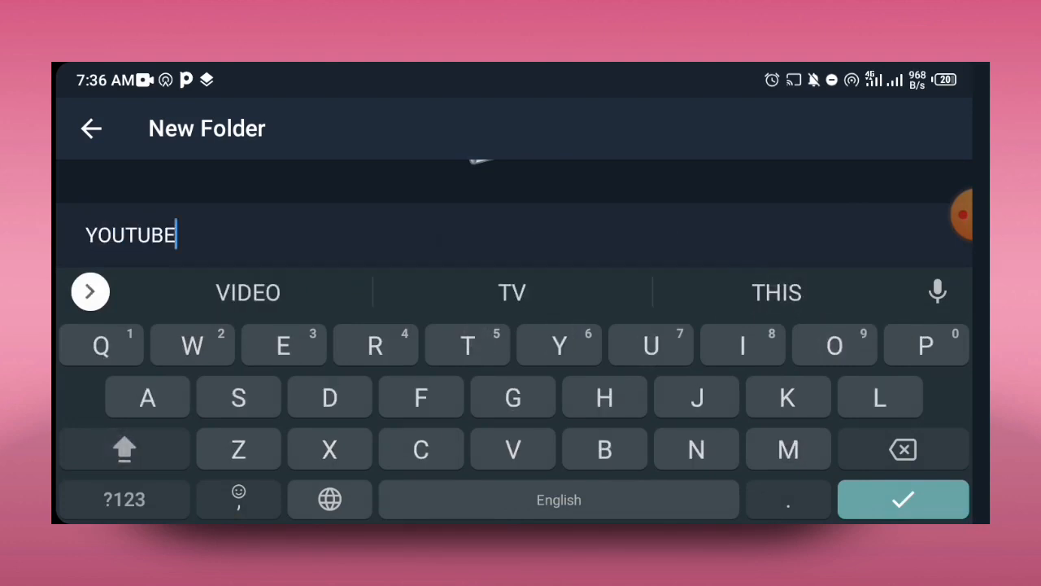
pyautogui.click(903, 498)
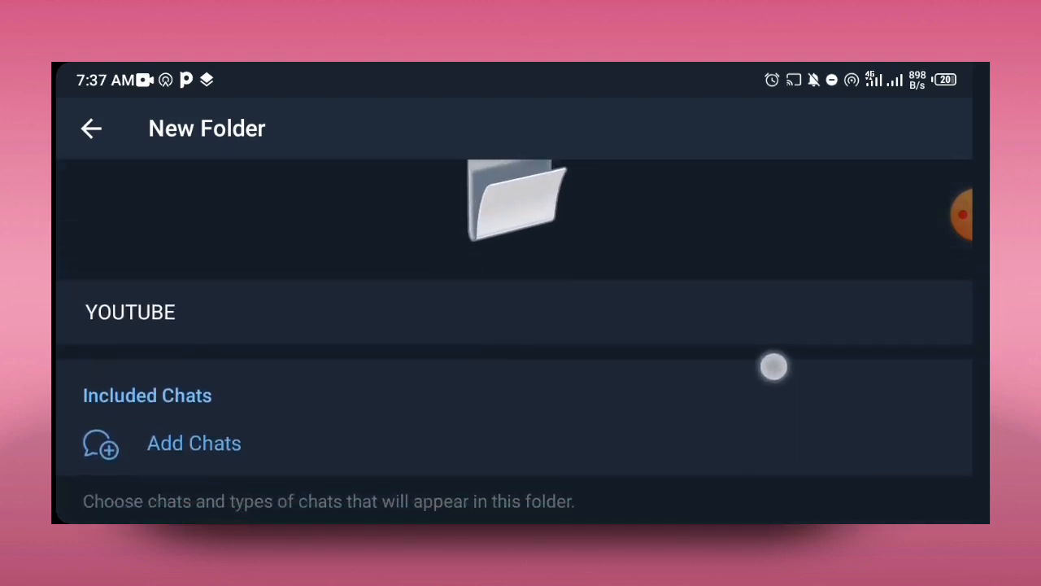
# - Bring up the Add Chats picker for the YOUTUBE folder
pyautogui.scroll(-3)
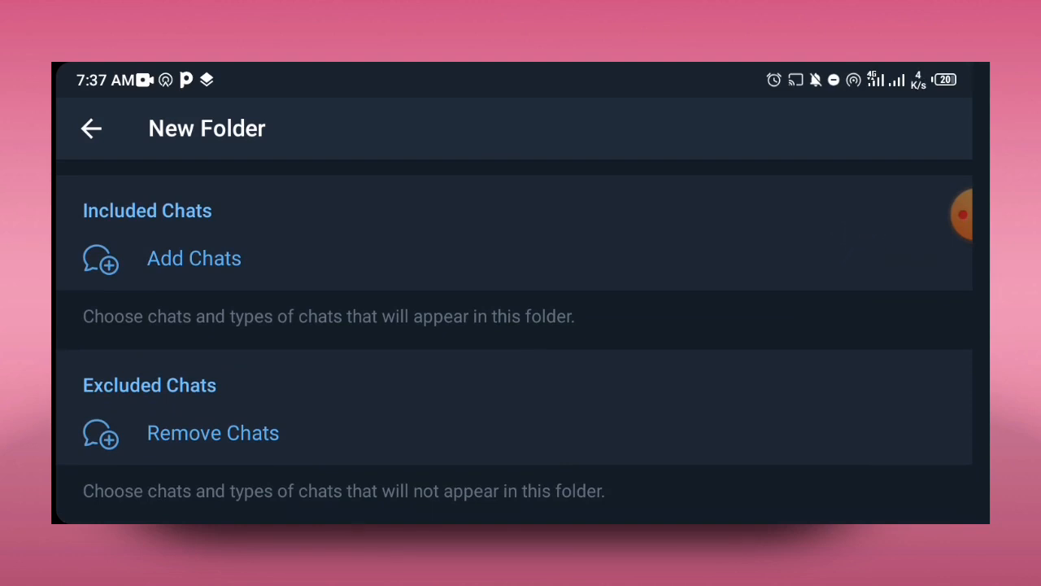
pyautogui.scroll(-3)
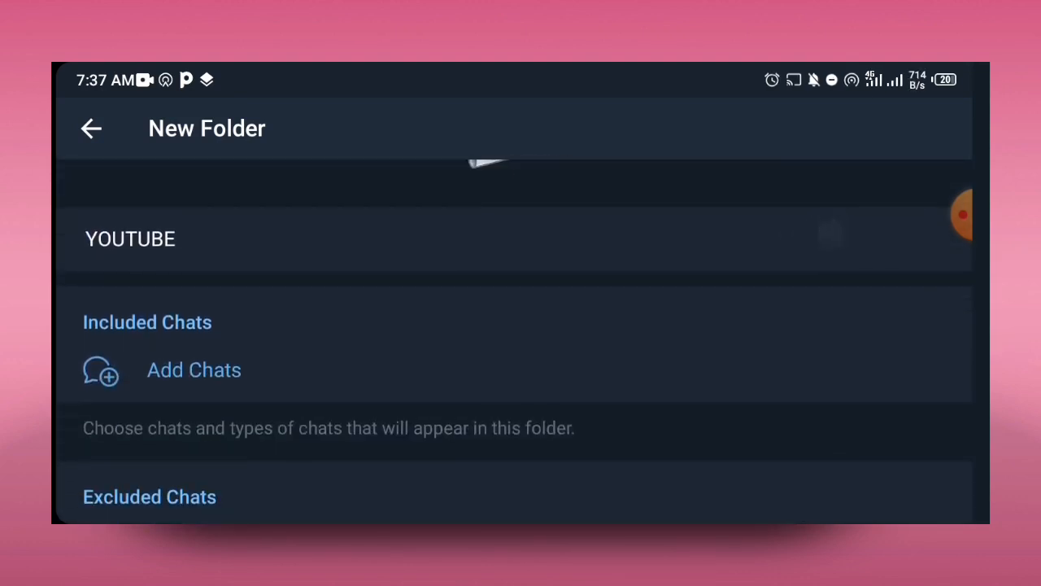
pyautogui.click(193, 369)
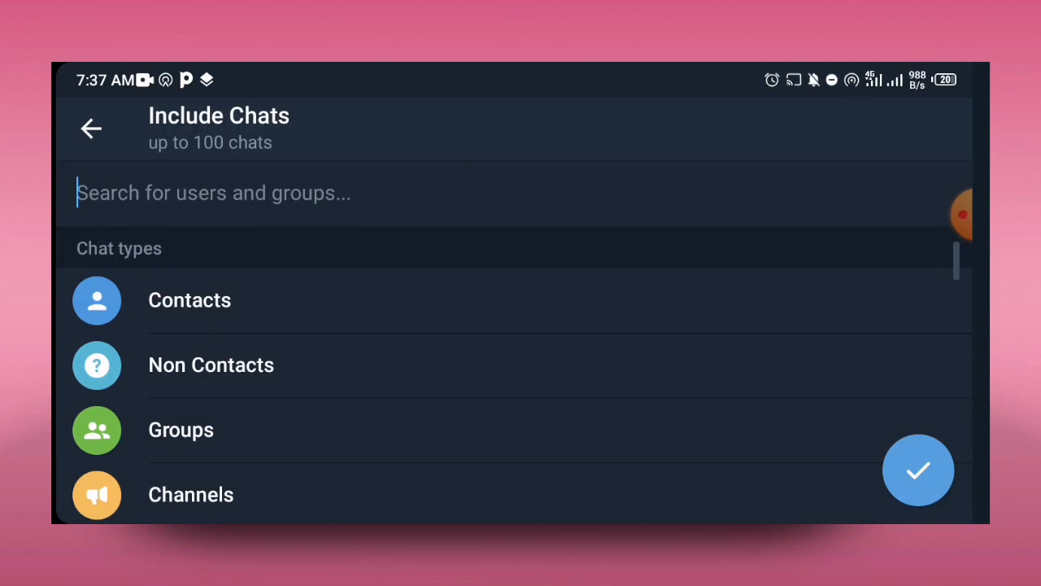
# - Search 'Learn', select the LEARN AND EARN w/GODSWAY group and confirm it
pyautogui.click(214, 193)
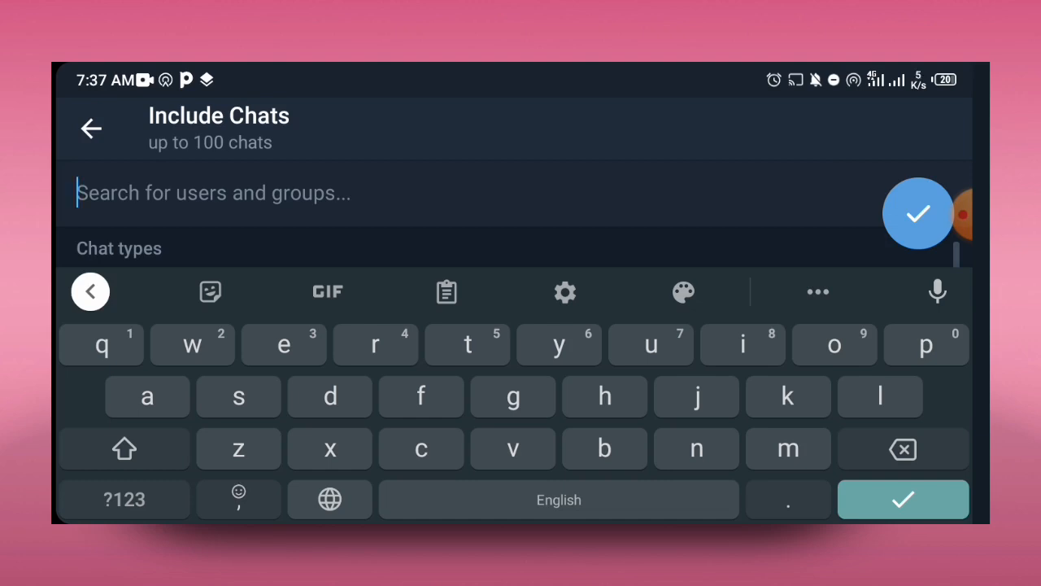
pyautogui.click(123, 448)
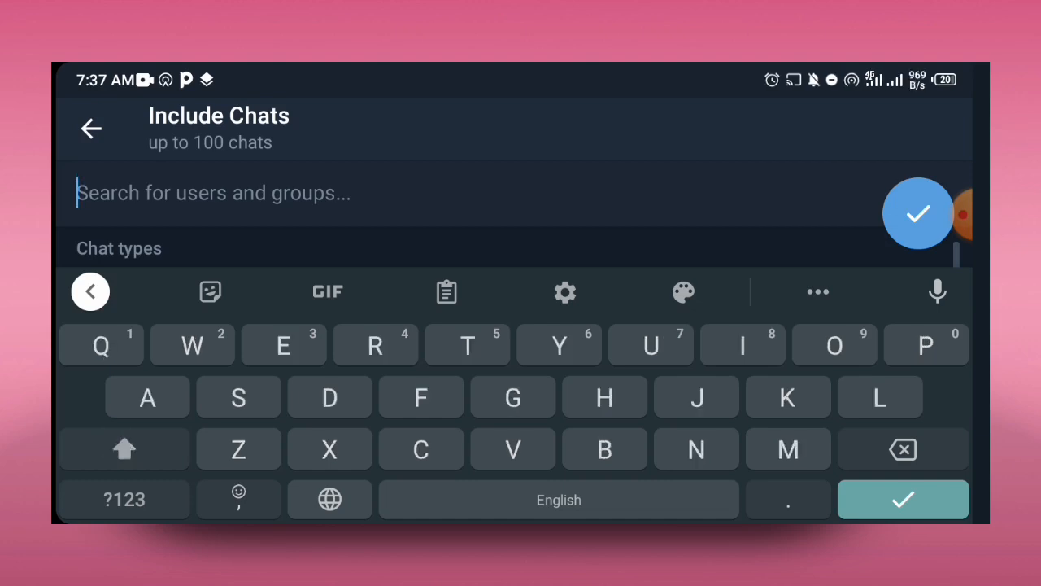
pyautogui.write('Learn and')
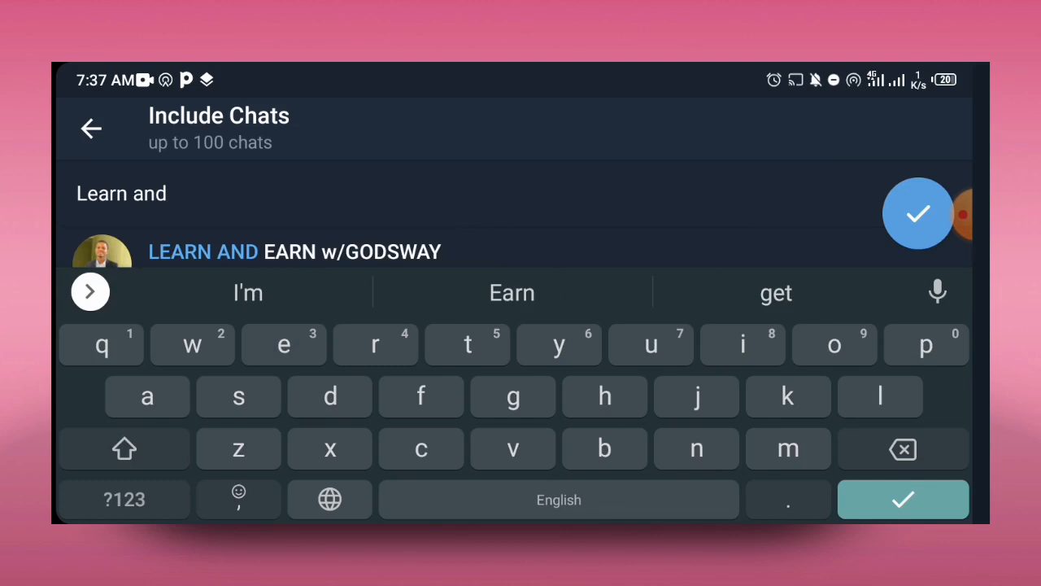
pyautogui.click(294, 251)
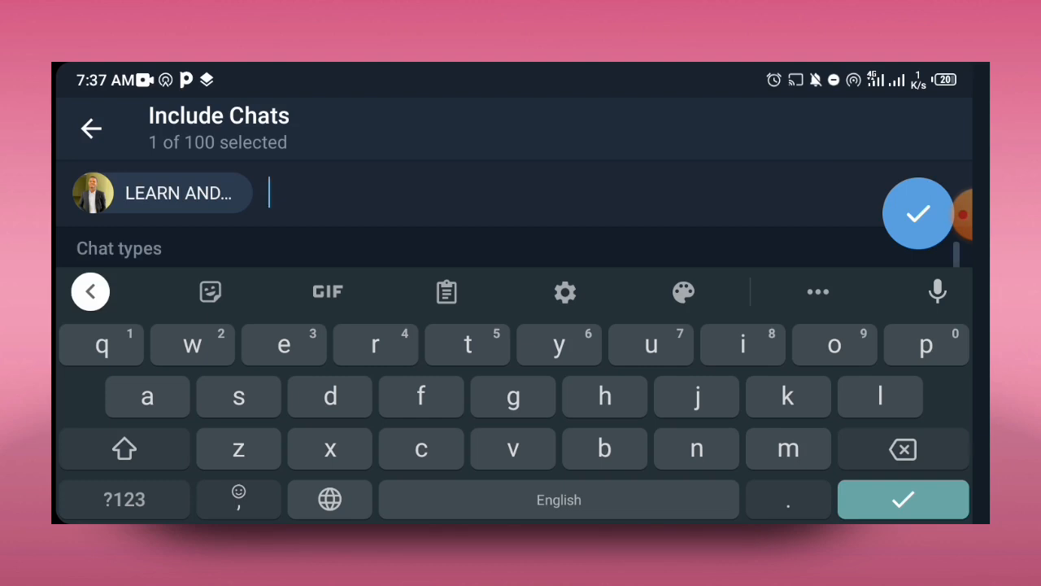
pyautogui.click(918, 214)
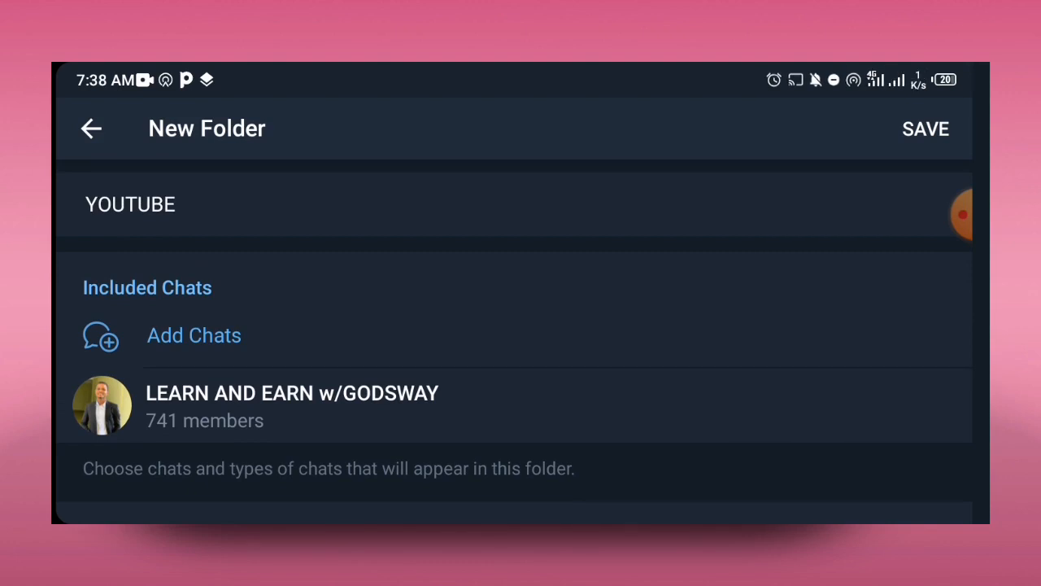
# - Save the YOUTUBE folder and back out twice to the main chat list
pyautogui.click(926, 128)
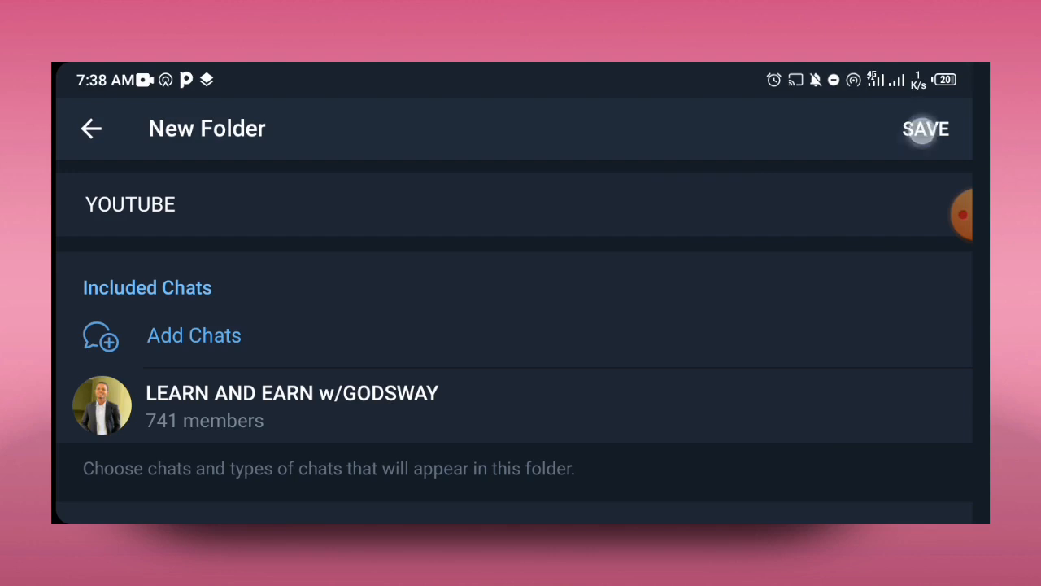
pyautogui.click(925, 129)
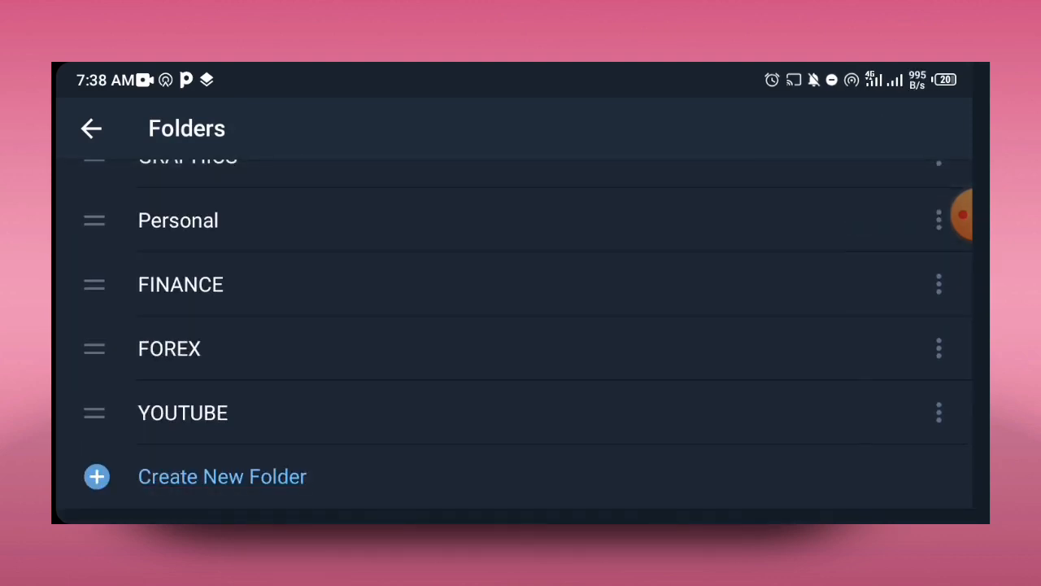
pyautogui.click(91, 129)
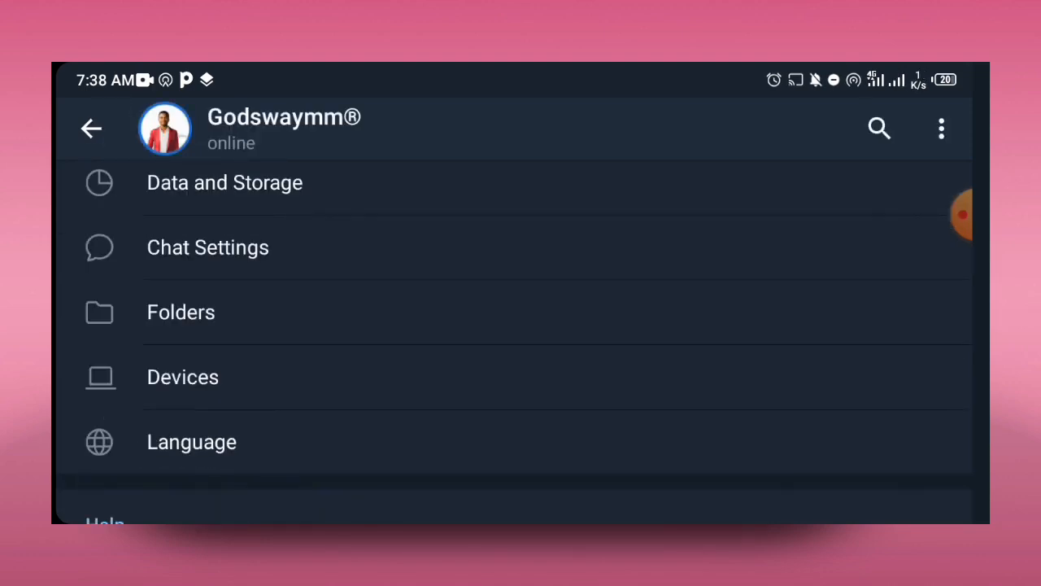
pyautogui.click(91, 128)
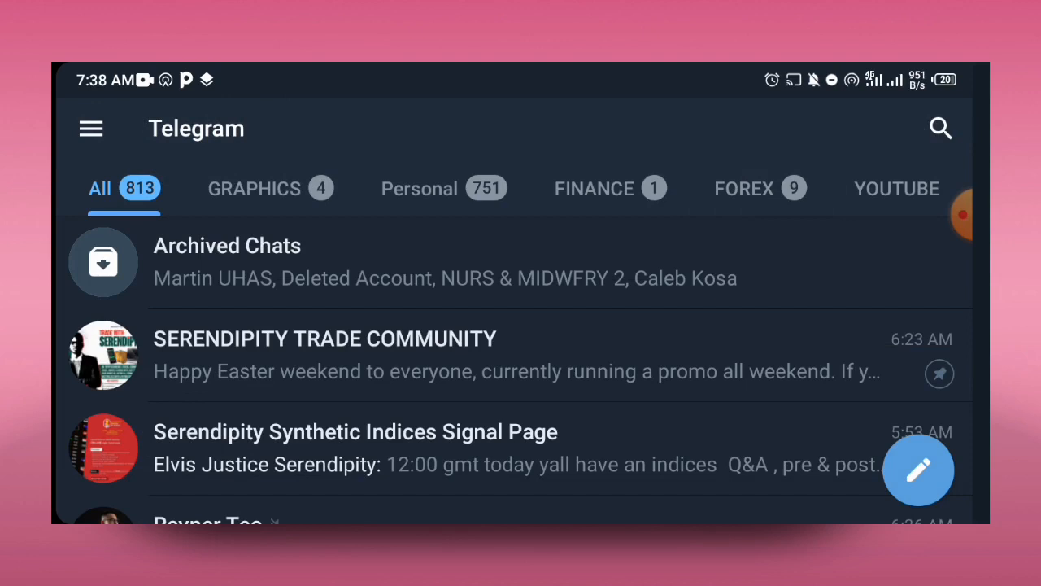
# - Open the YOUTUBE tab to see the LEARN AND EARN w/GODSWAY group
pyautogui.click(896, 188)
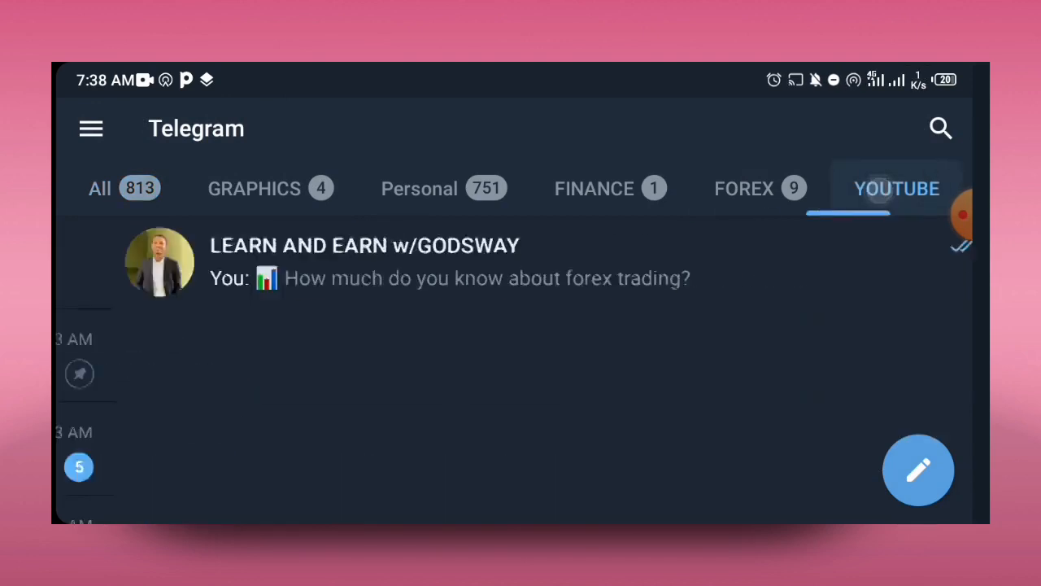